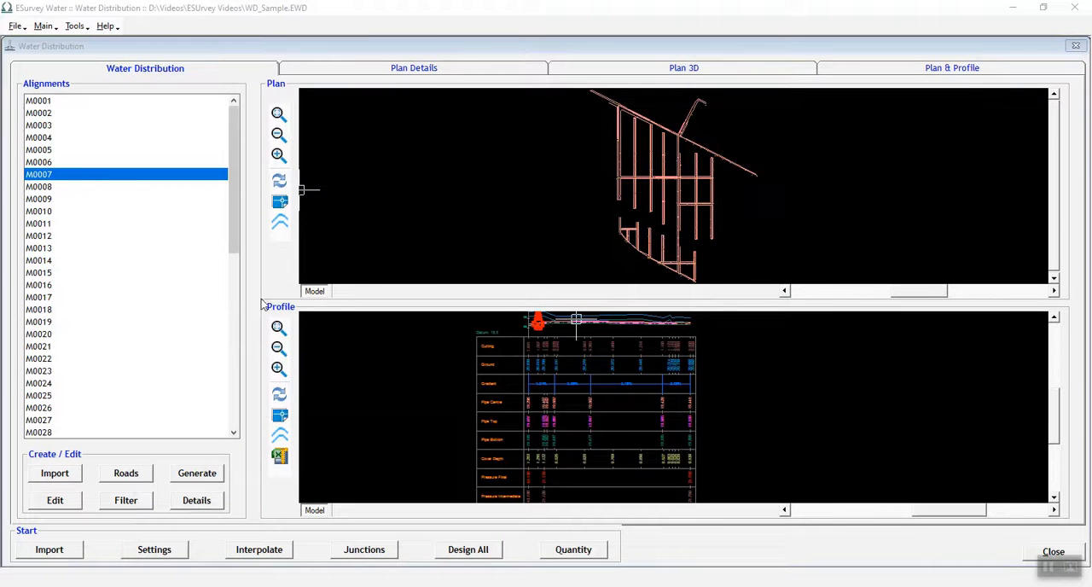
# - Switch to the Plan & Profile page for the sample water distribution project
pyautogui.click(952, 68)
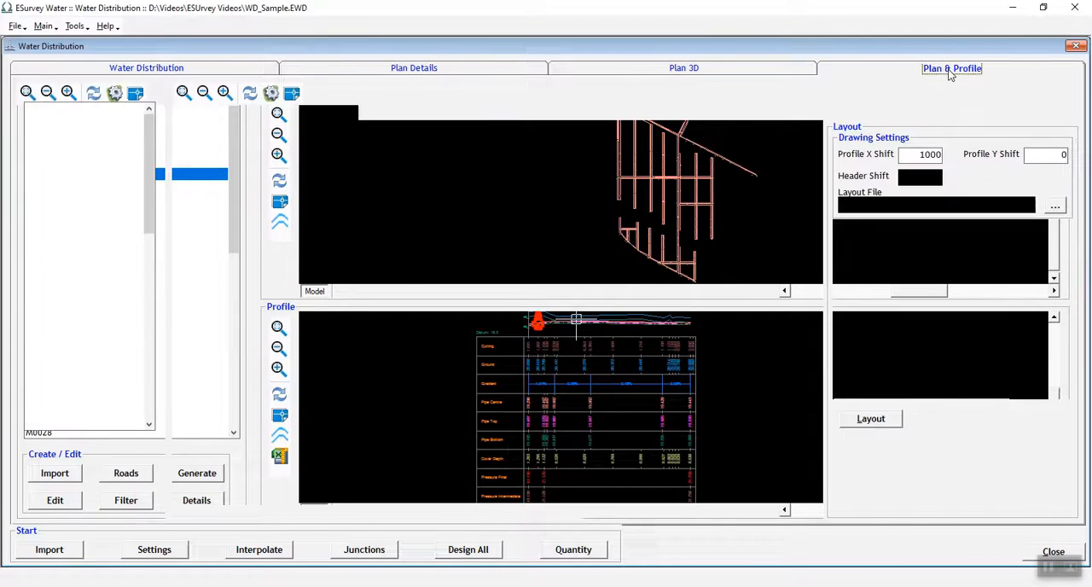
pyautogui.click(952, 69)
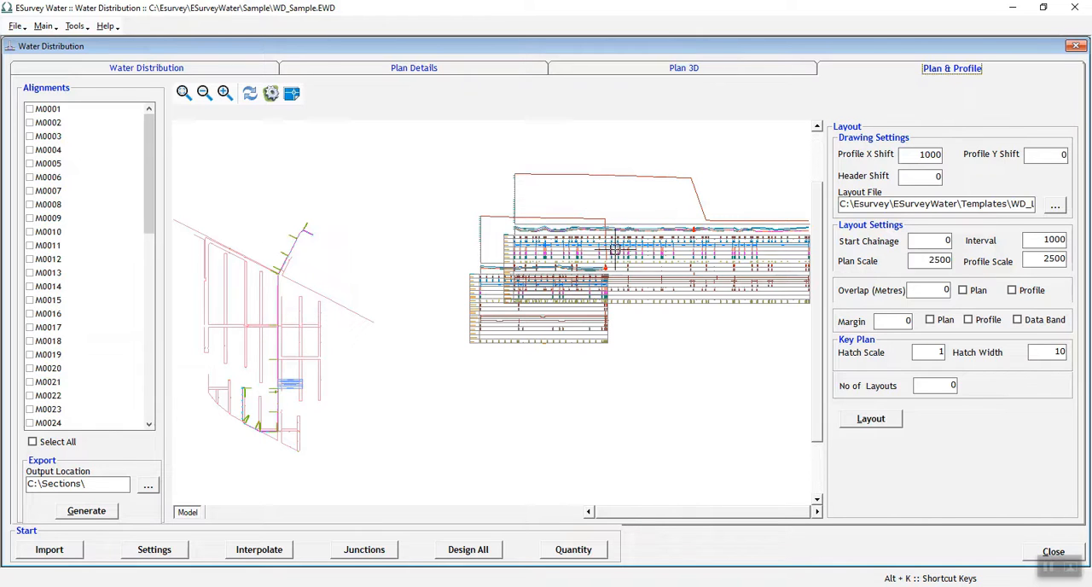
pyautogui.moveTo(225, 130)
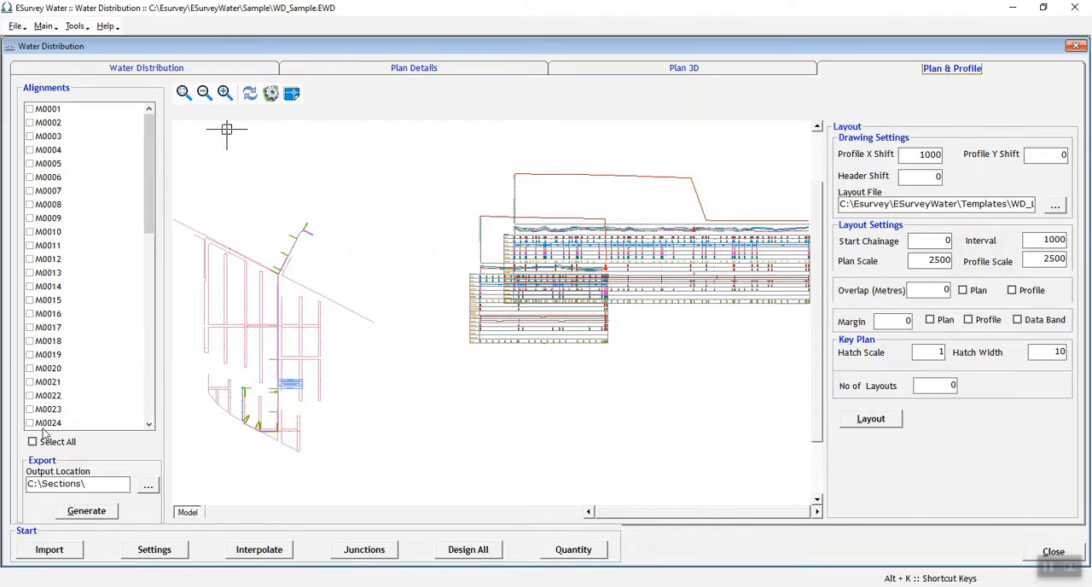
# - Tick Select All so every alignment in the list is included
pyautogui.click(32, 441)
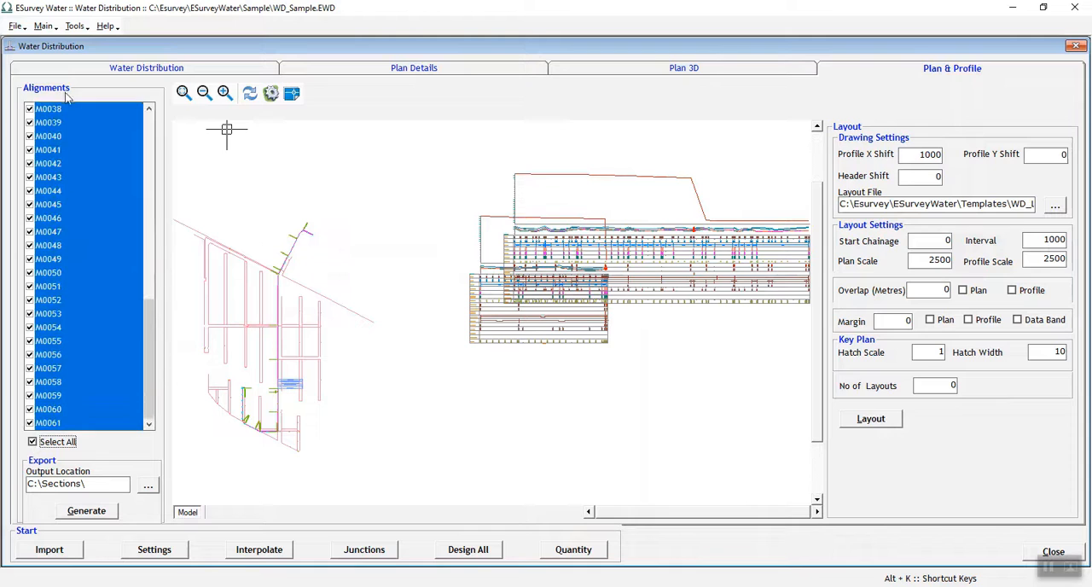
pyautogui.moveTo(350, 498)
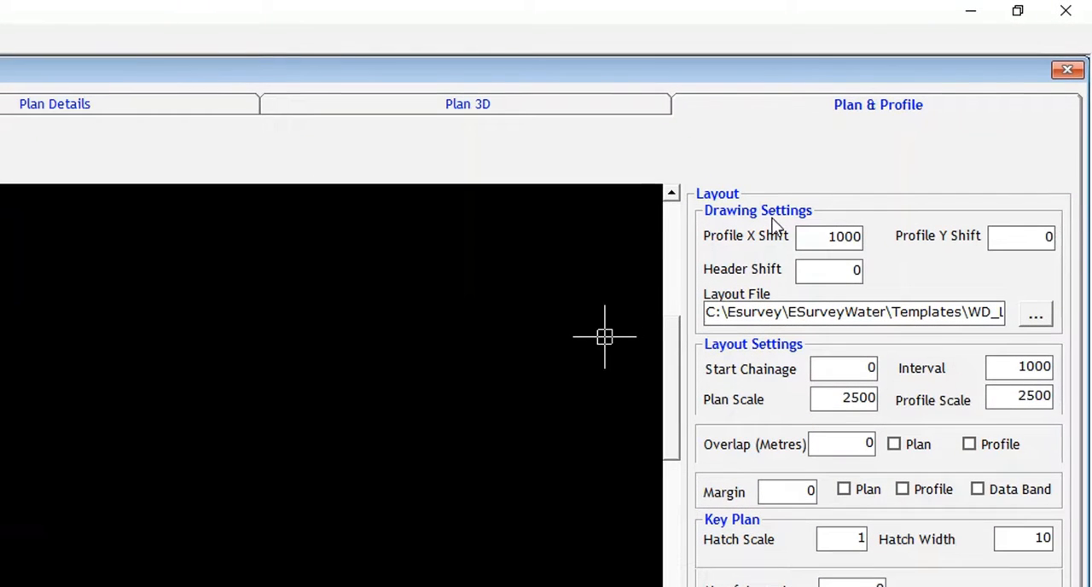
pyautogui.moveTo(774, 235)
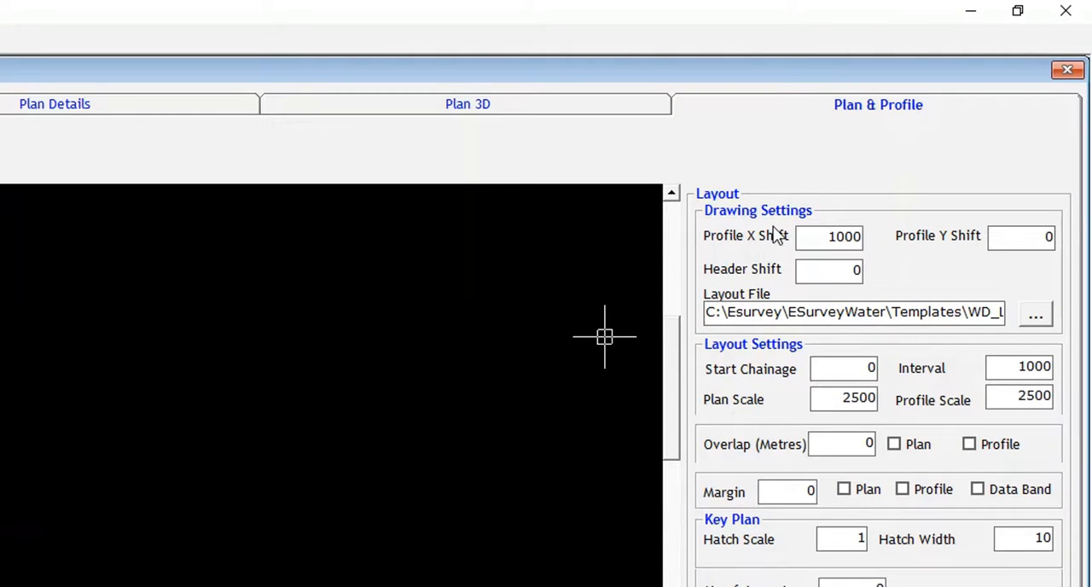
pyautogui.moveTo(777, 248)
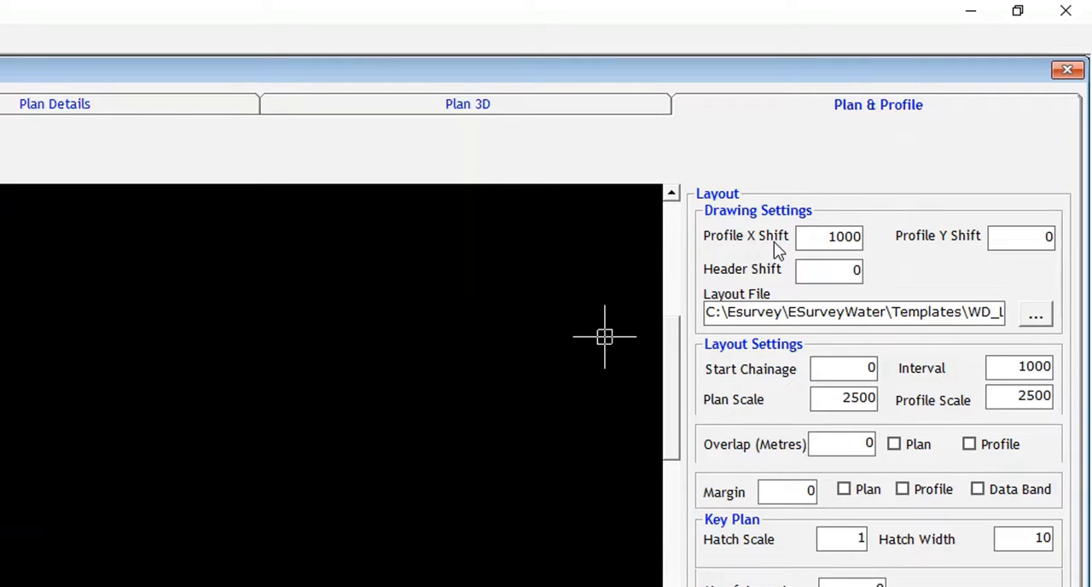
pyautogui.moveTo(799, 280)
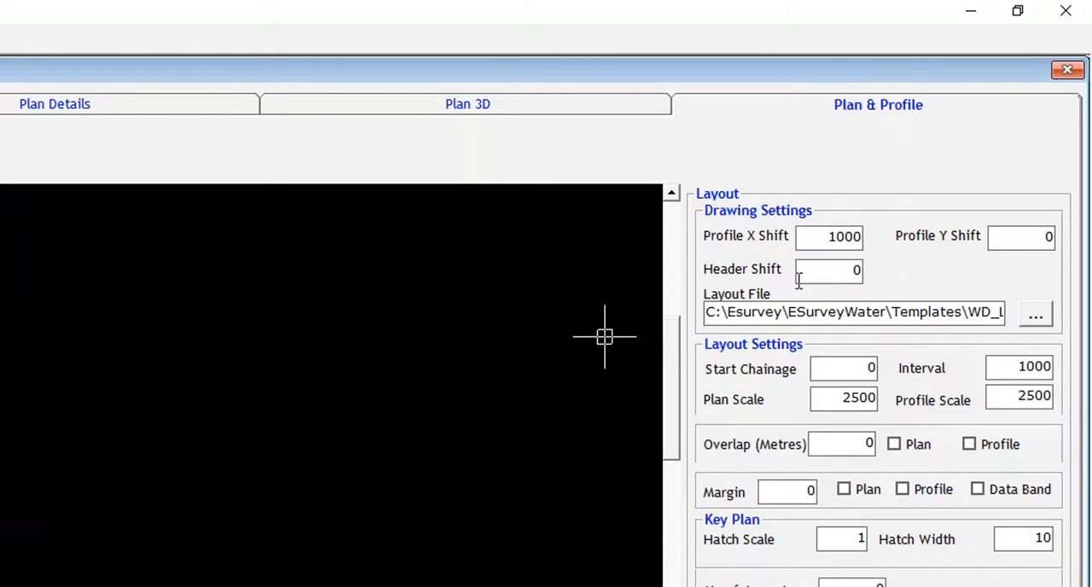
pyautogui.moveTo(972, 298)
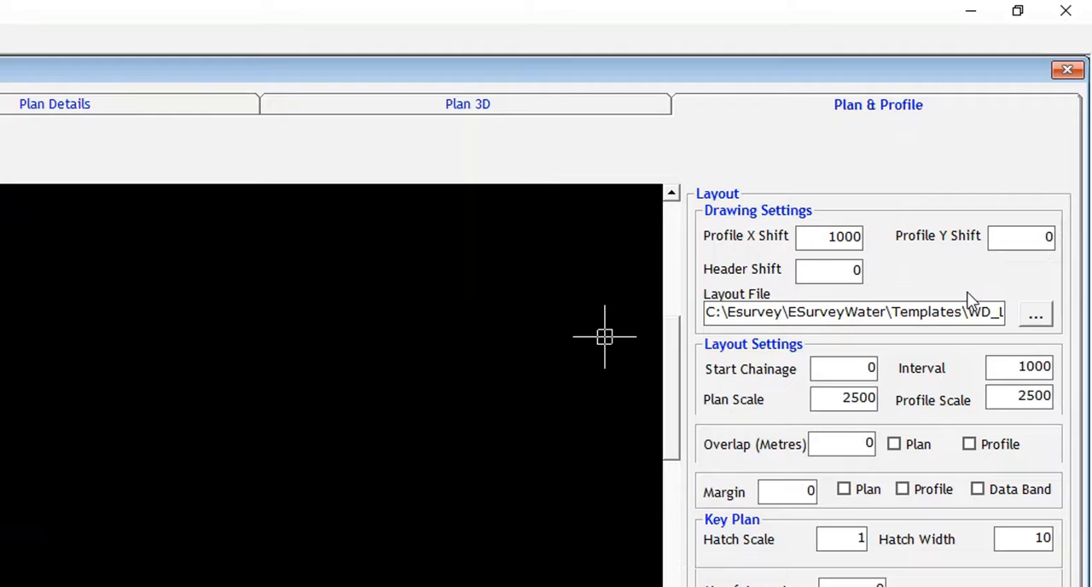
pyautogui.moveTo(884, 290)
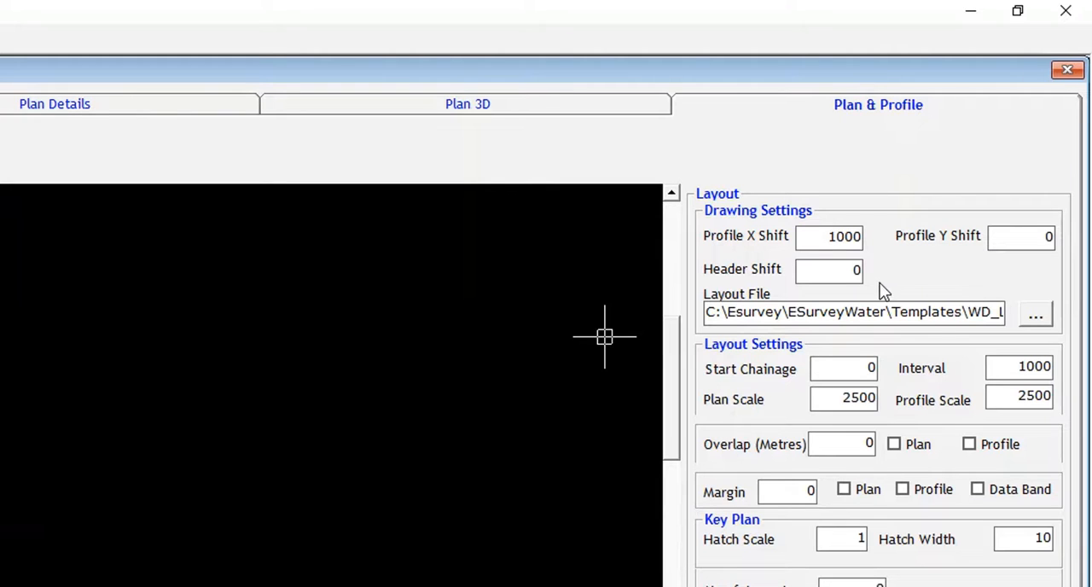
pyautogui.moveTo(758, 355)
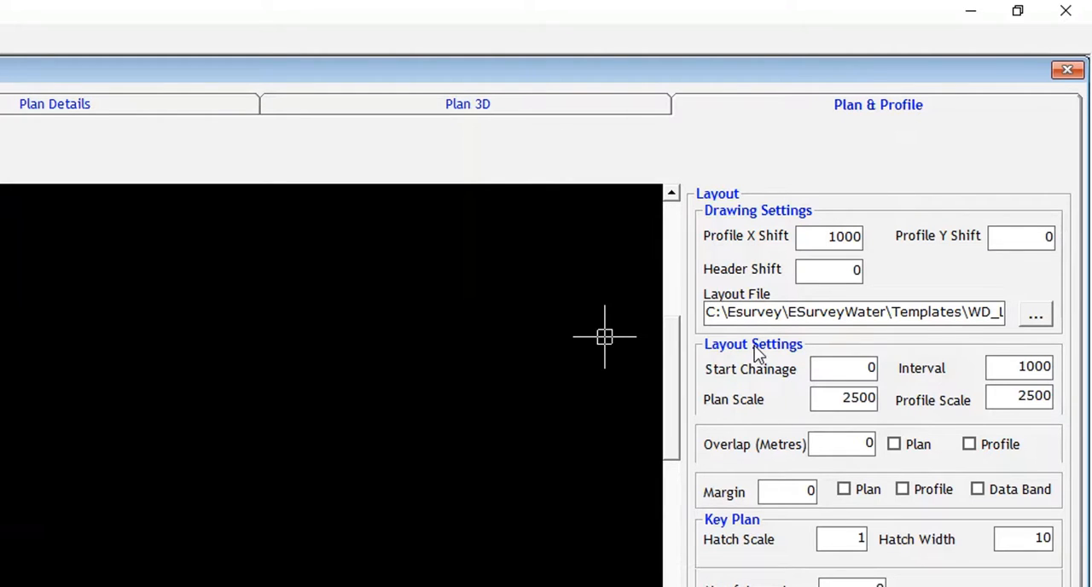
pyautogui.moveTo(812, 351)
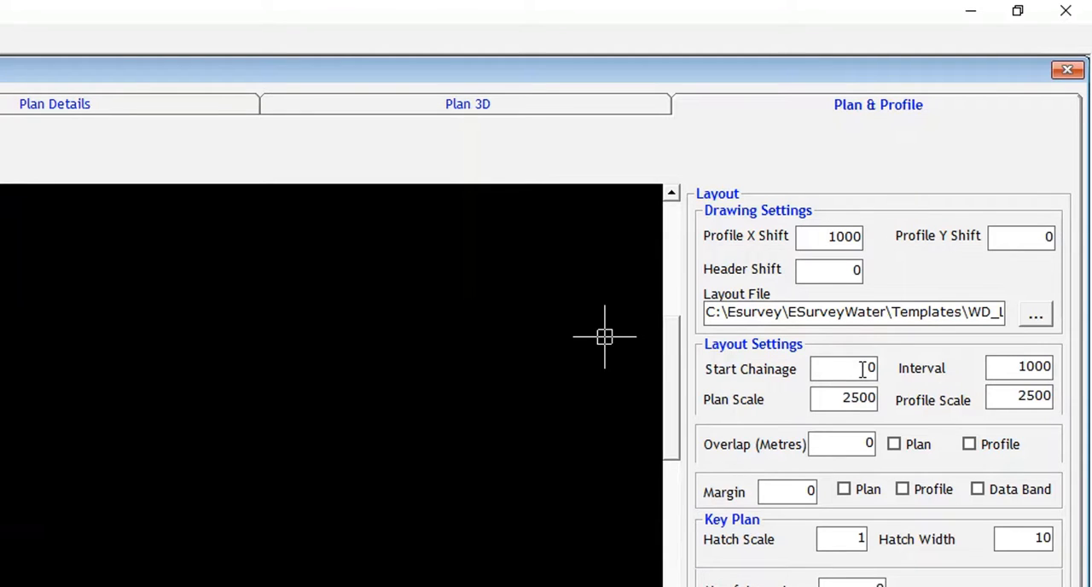
pyautogui.moveTo(963, 379)
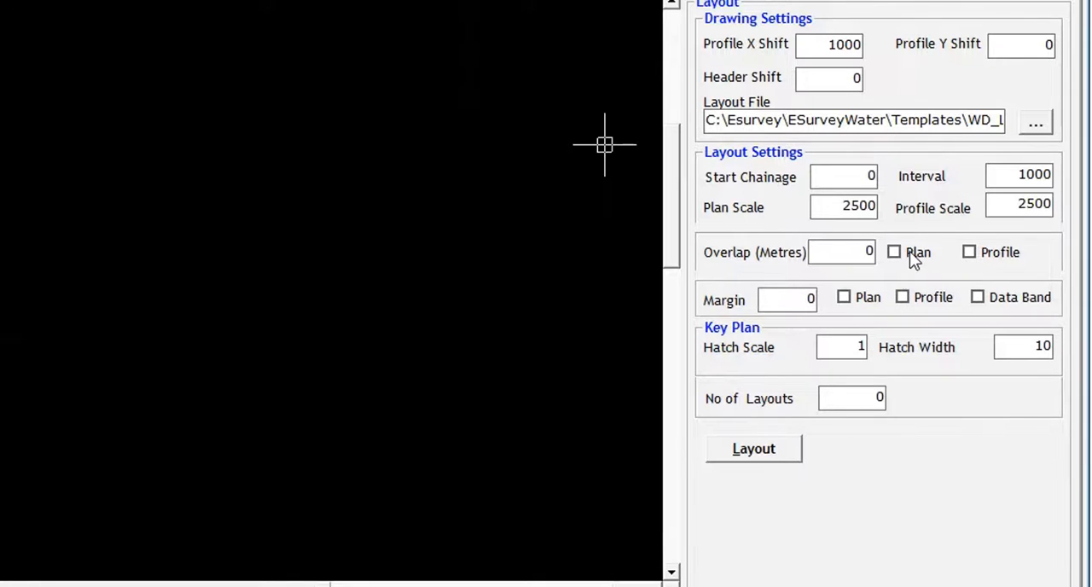
# - Enable the 0-metre overlap for Plan and Profile and move to the No of Layouts field
pyautogui.click(970, 252)
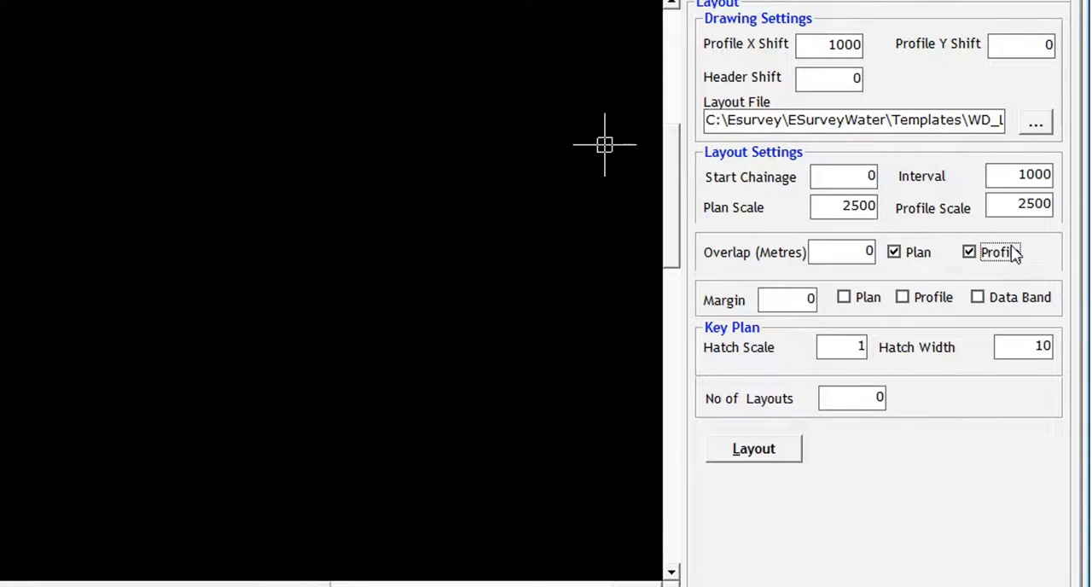
pyautogui.moveTo(749, 314)
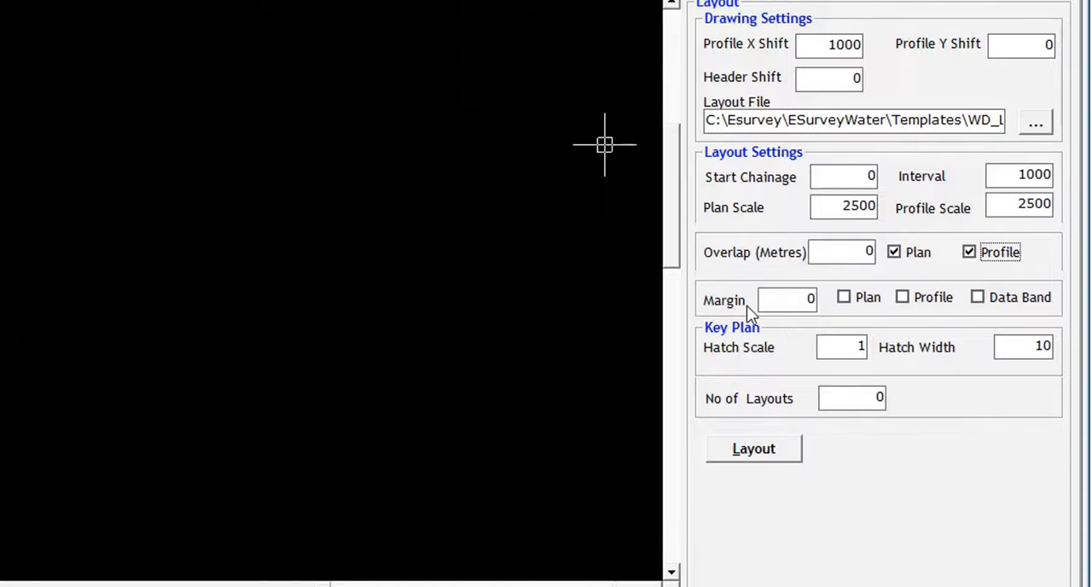
pyautogui.moveTo(870, 311)
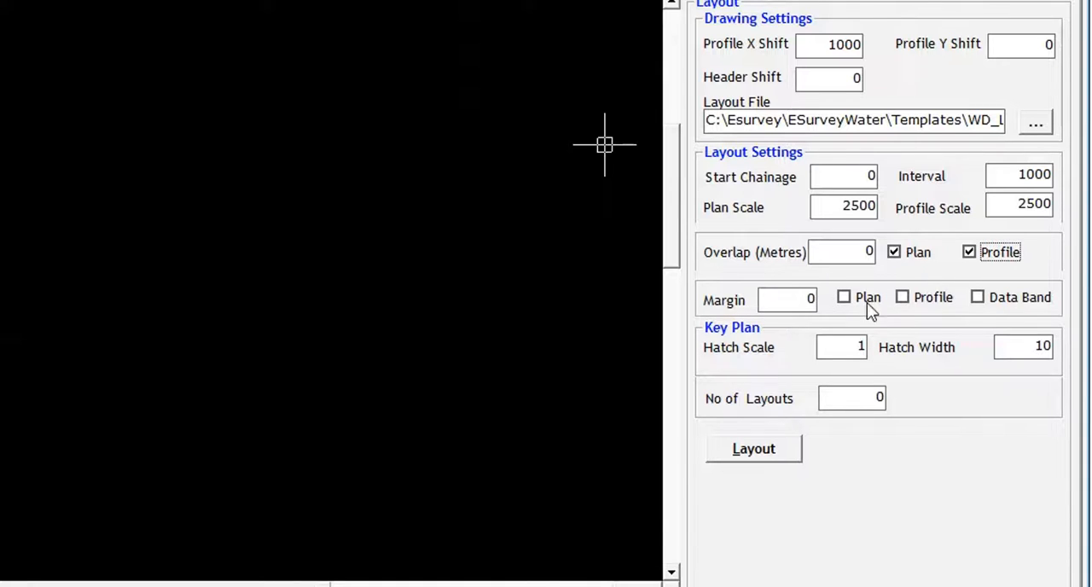
pyautogui.moveTo(922, 301)
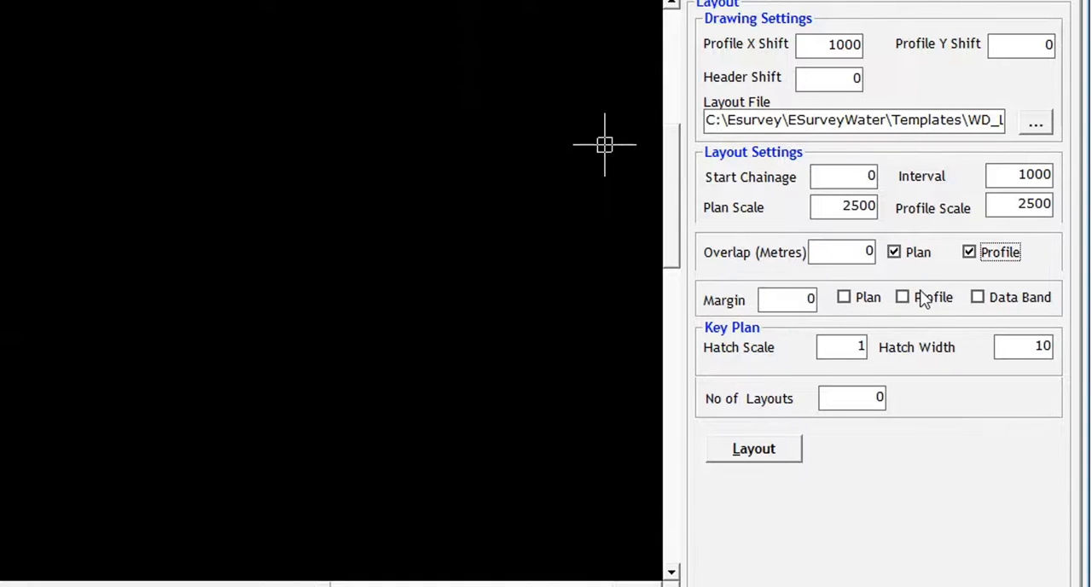
pyautogui.moveTo(1034, 297)
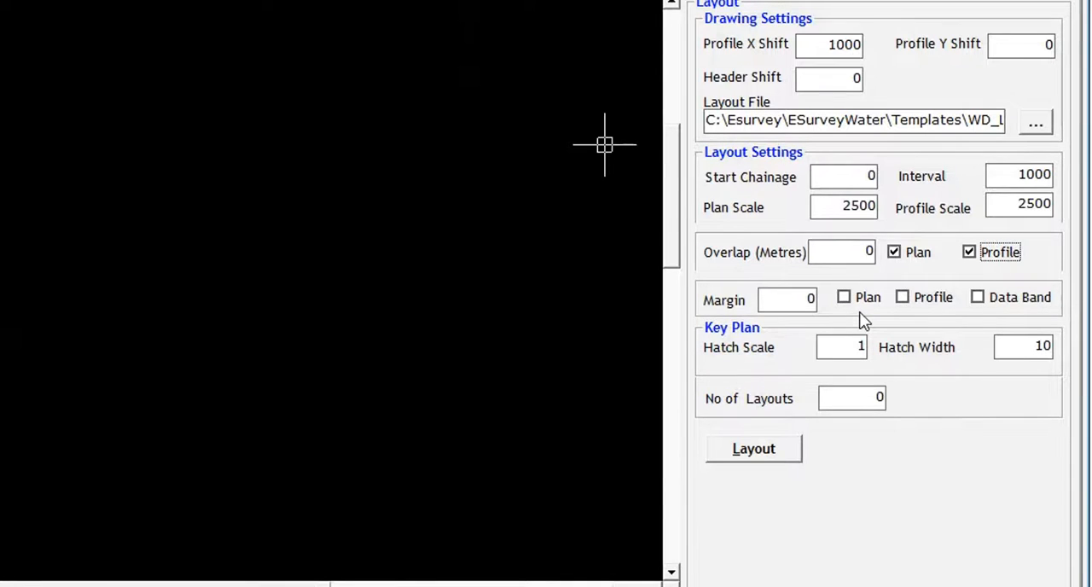
pyautogui.moveTo(764, 340)
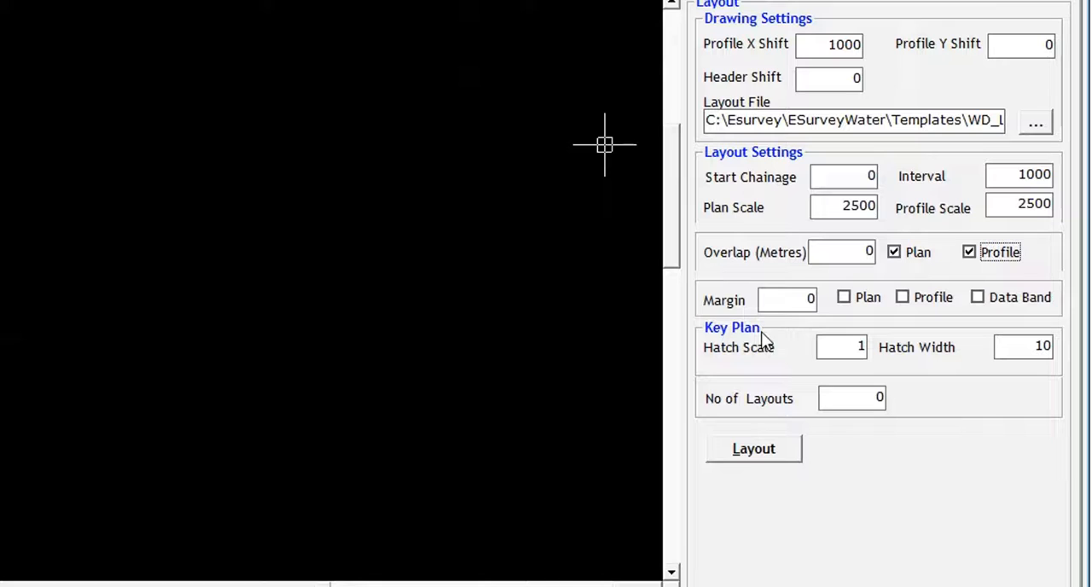
pyautogui.click(852, 398)
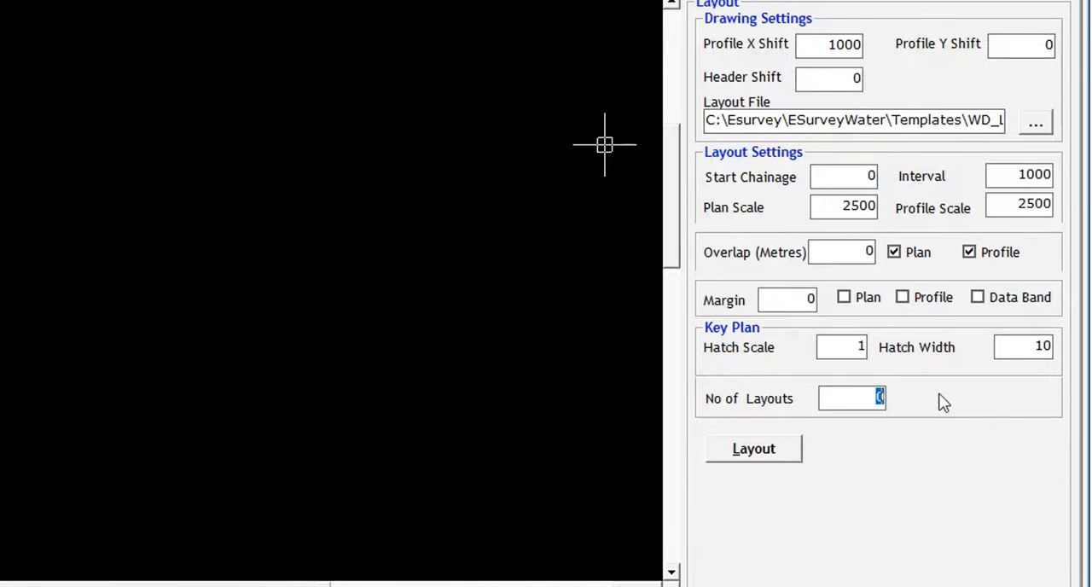
pyautogui.moveTo(928, 406)
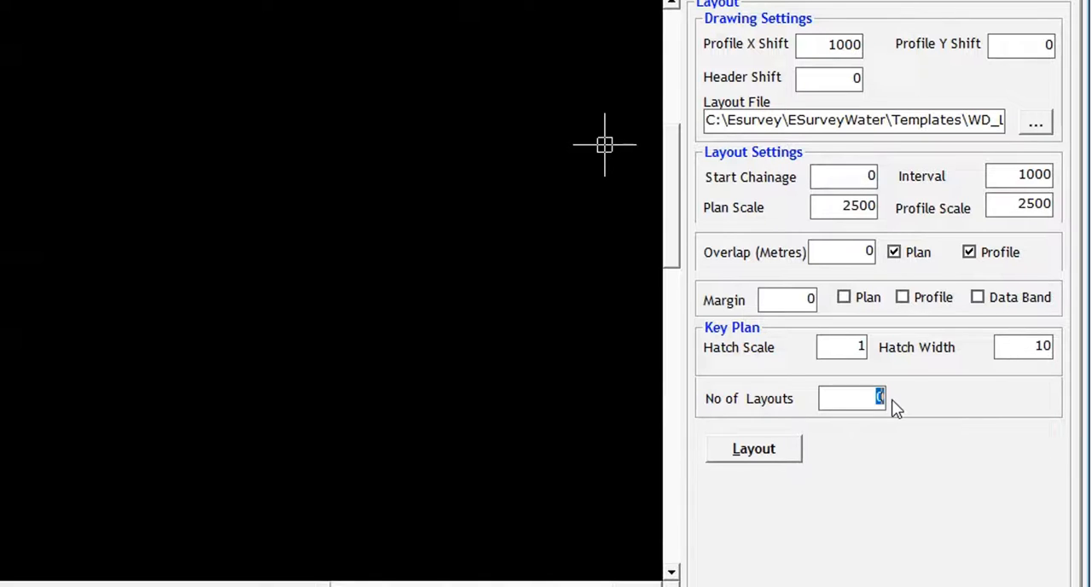
pyautogui.moveTo(784, 347)
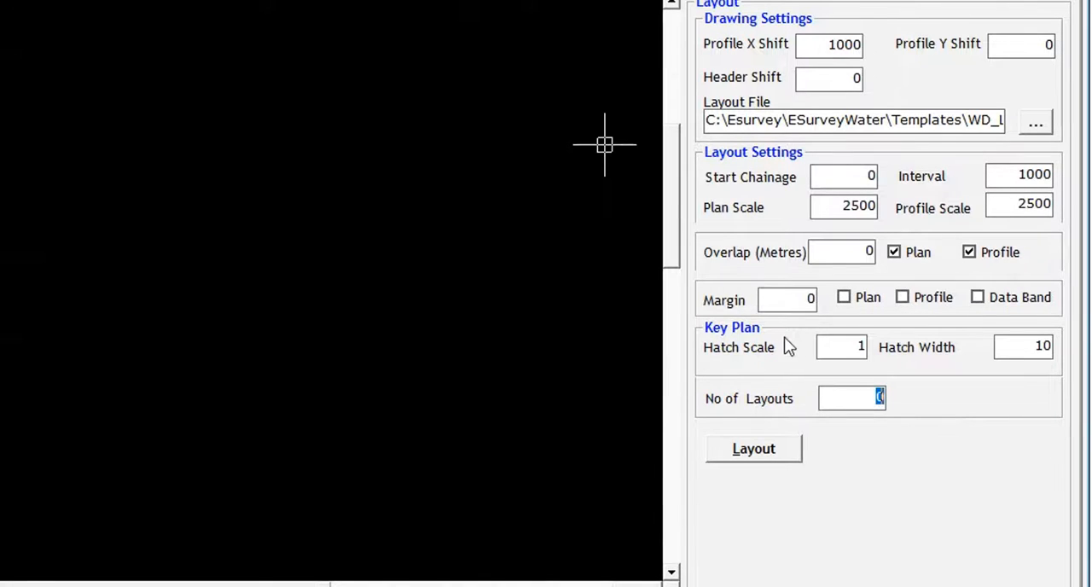
pyautogui.moveTo(760, 349)
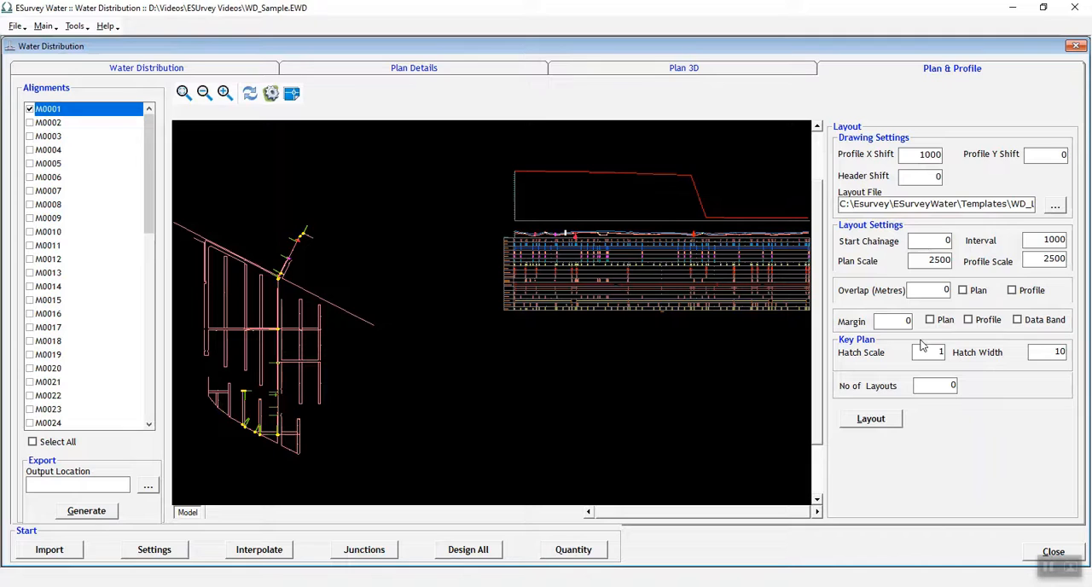
# - Run Layout for alignment W0001 until the Save As dialog appears
pyautogui.click(870, 420)
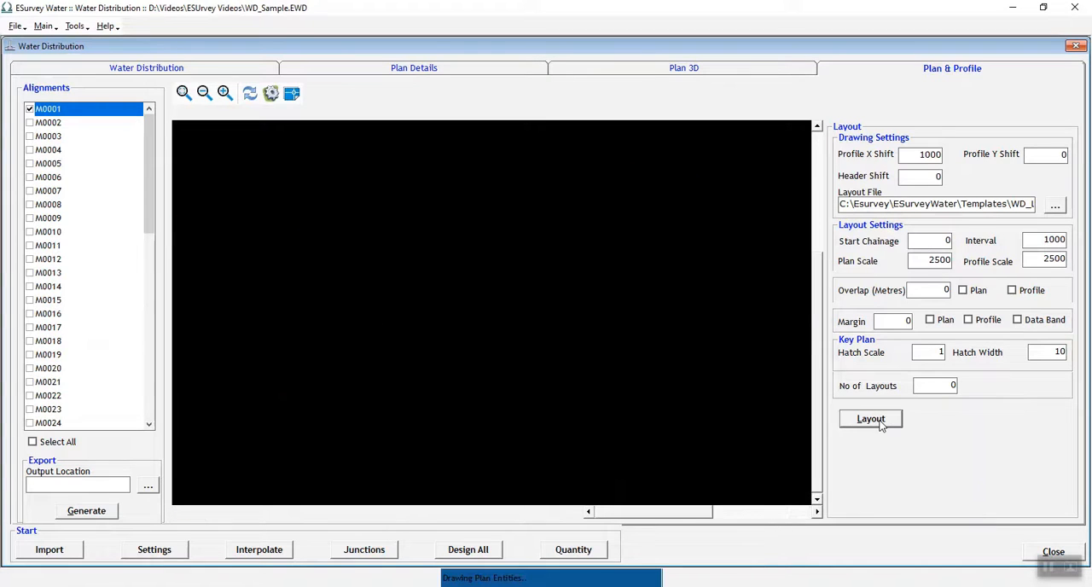
pyautogui.click(870, 420)
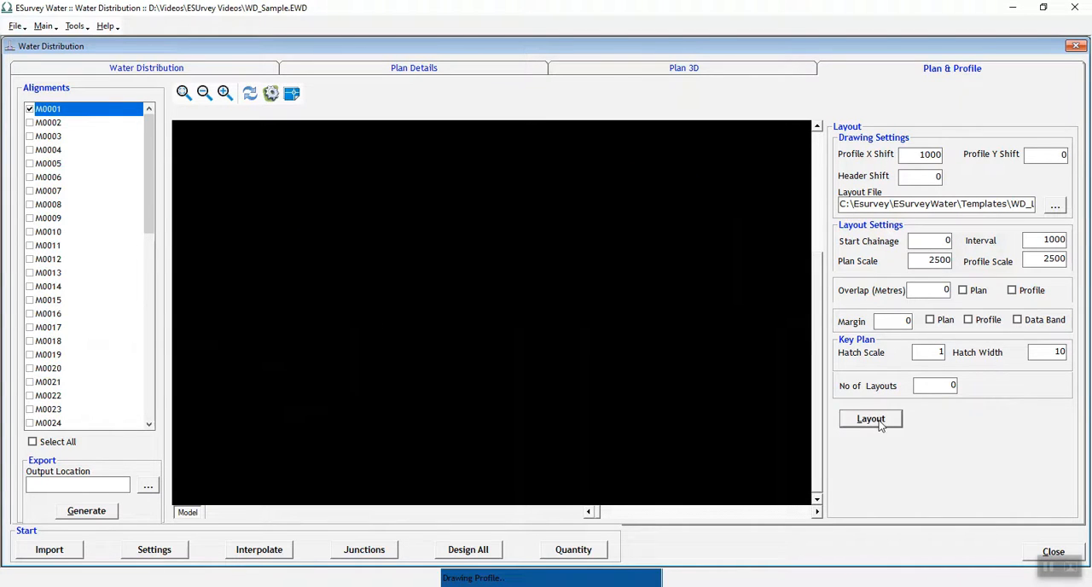
pyautogui.click(870, 418)
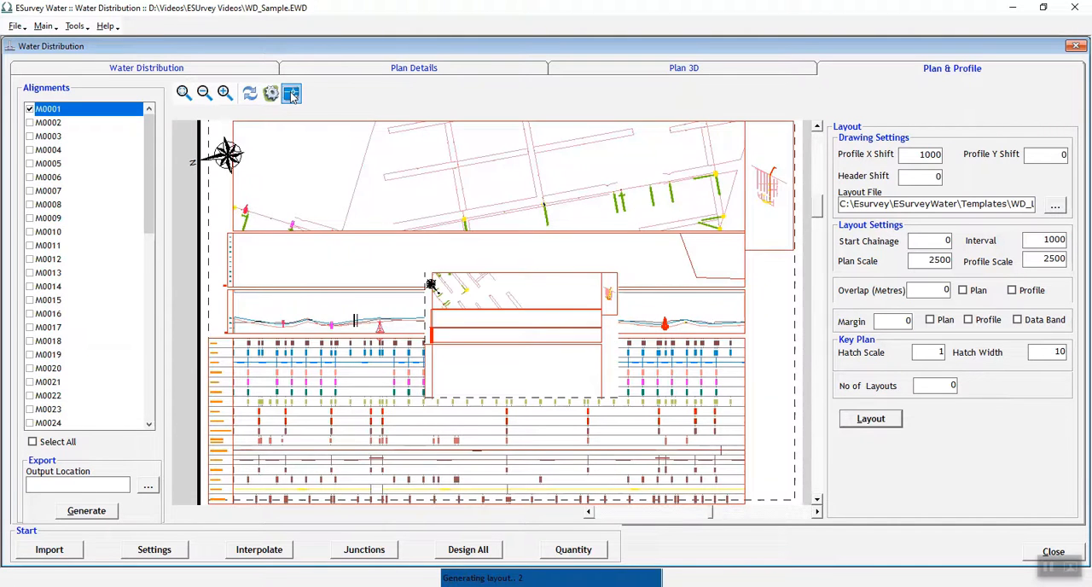
pyautogui.click(290, 92)
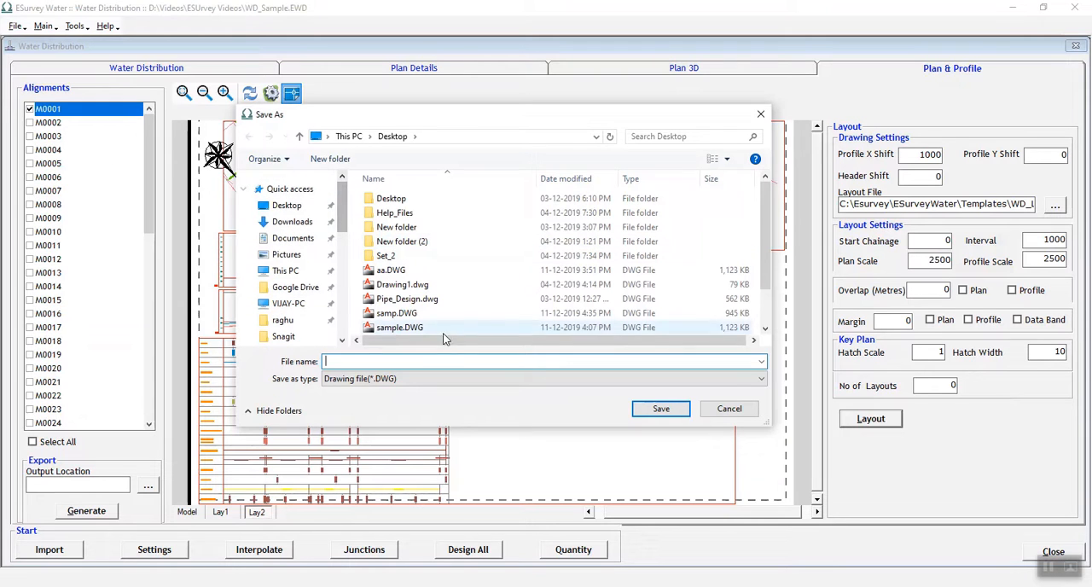
# - Save the generated layouts as the DWG file 'Drawings'
pyautogui.write('Drawings')
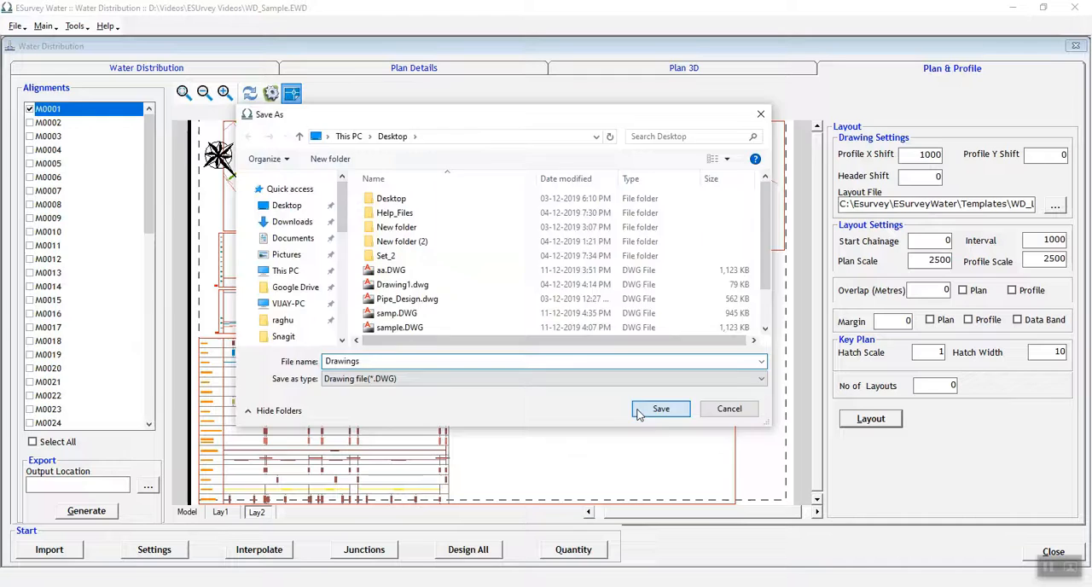
pyautogui.click(660, 408)
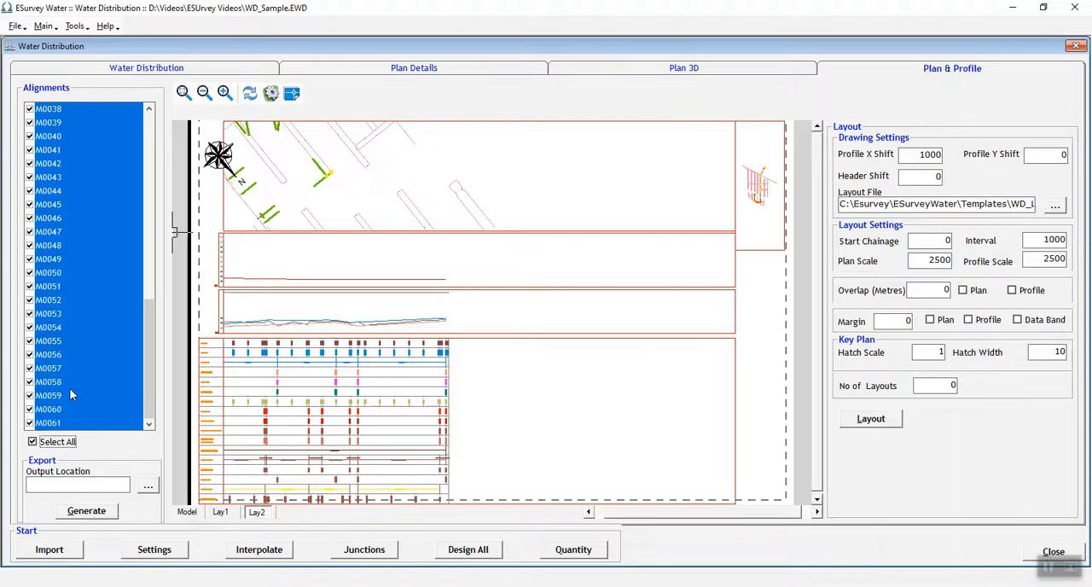
pyautogui.click(86, 510)
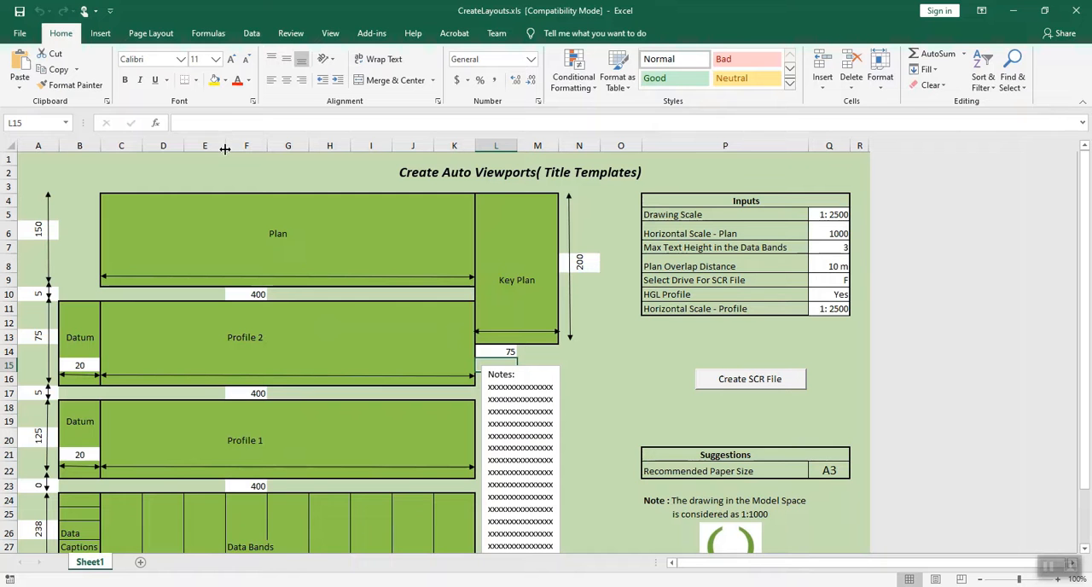
pyautogui.moveTo(556, 301)
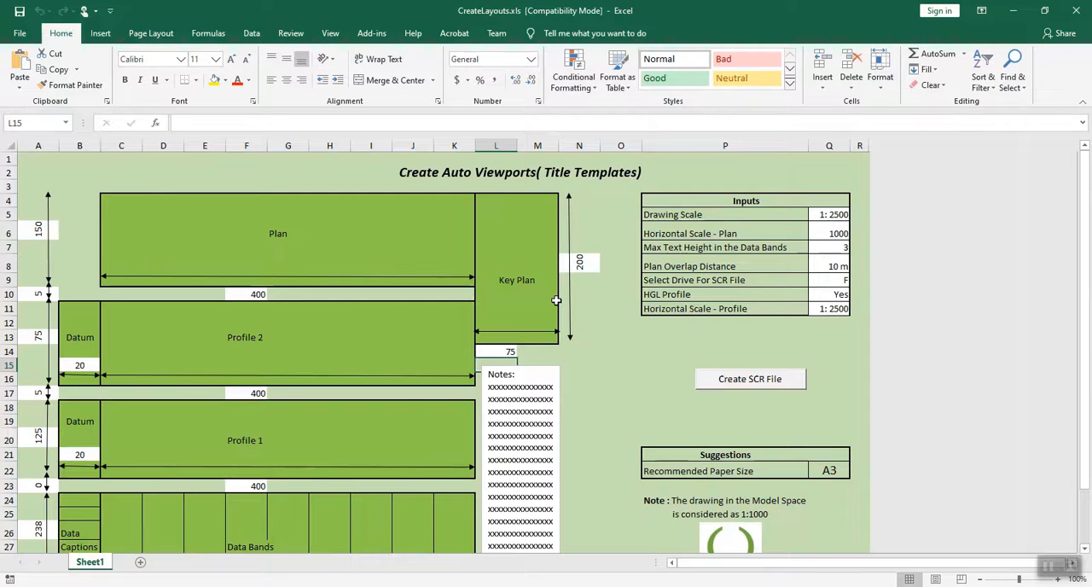
pyautogui.moveTo(505, 301)
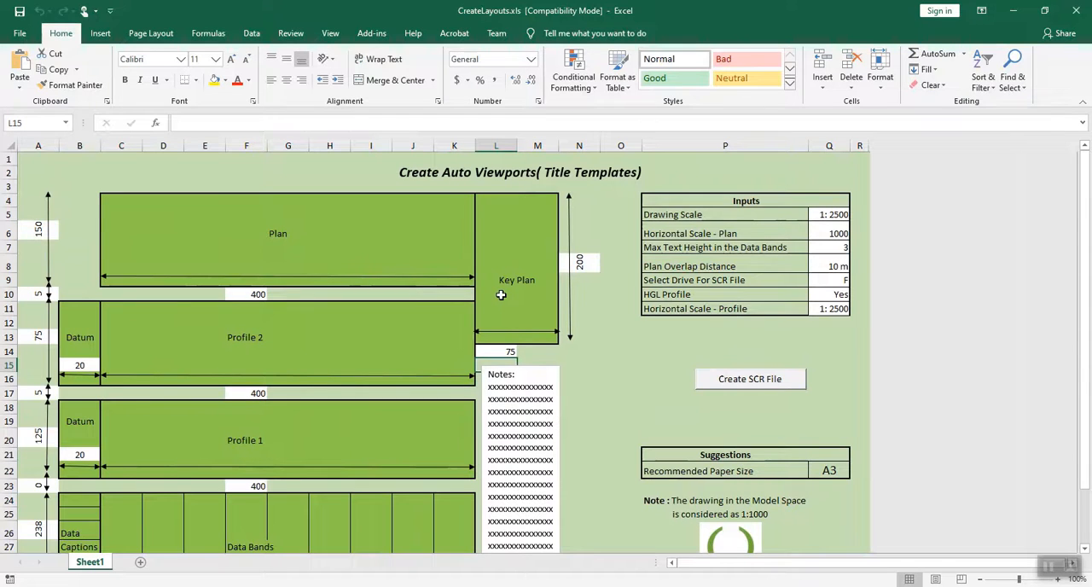
pyautogui.moveTo(502, 294)
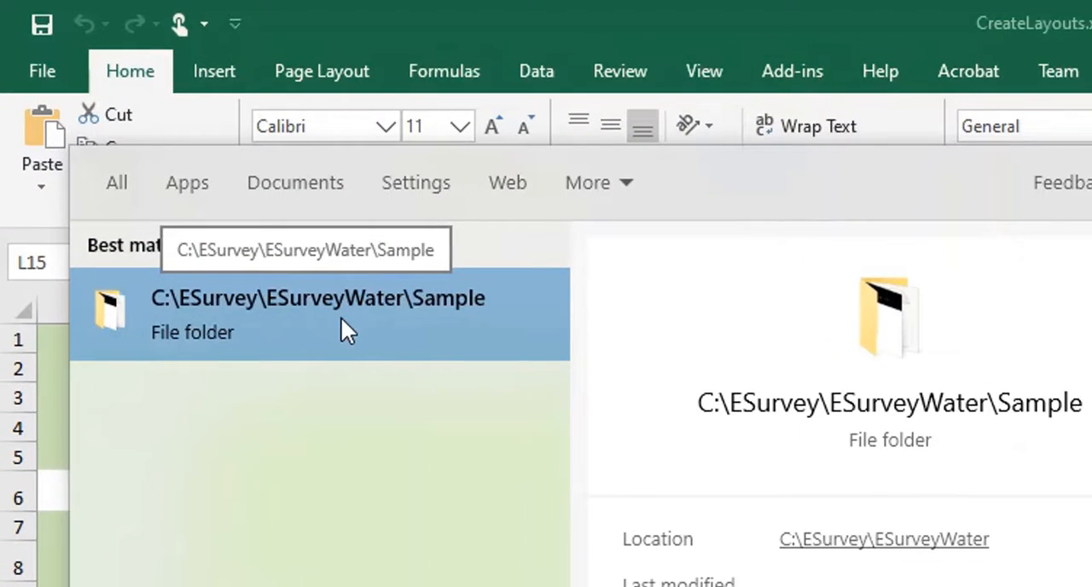
pyautogui.moveTo(396, 327)
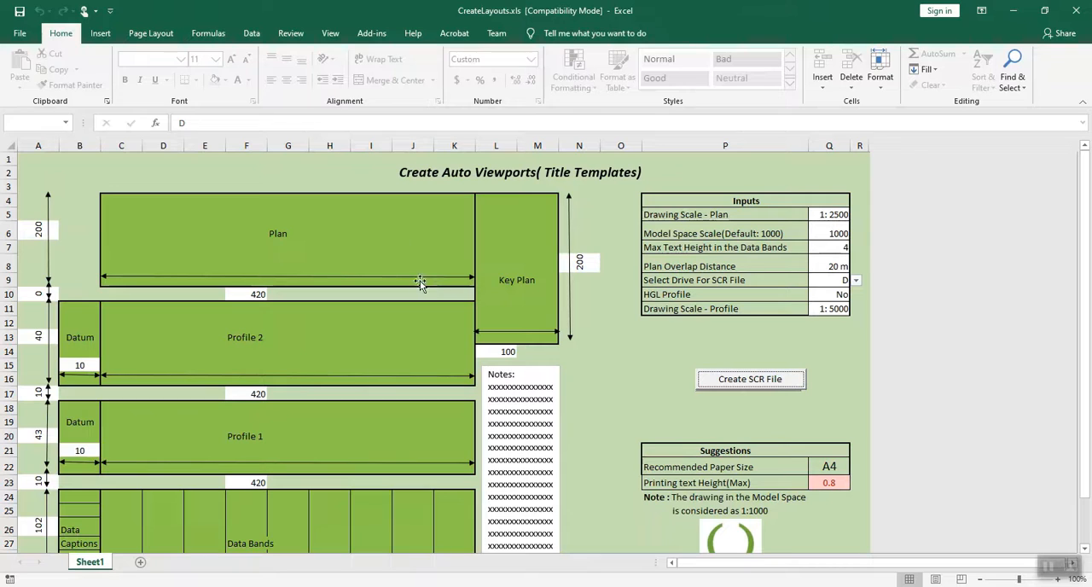
pyautogui.moveTo(294, 236)
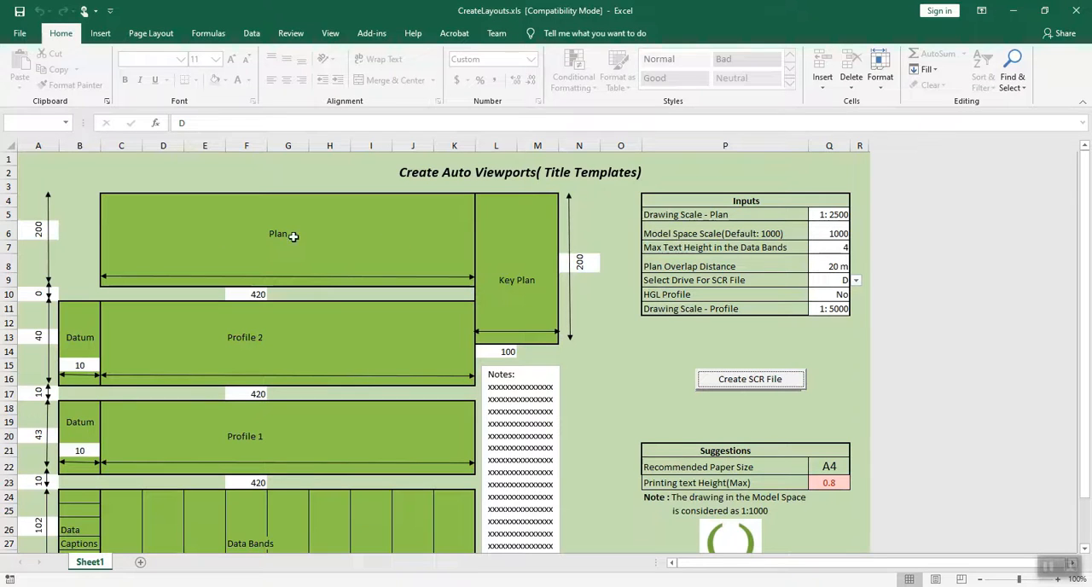
pyautogui.moveTo(249, 310)
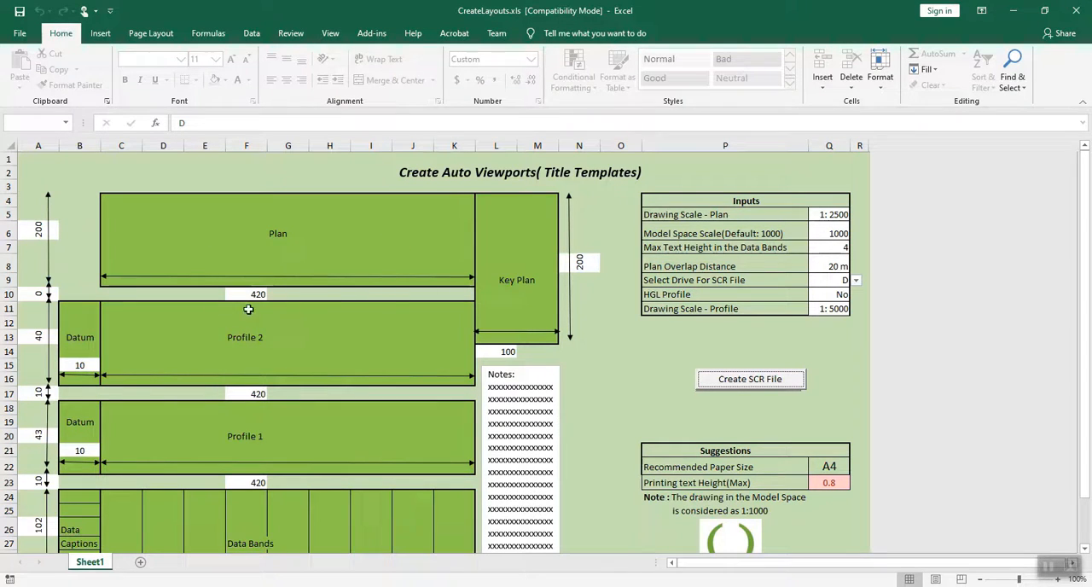
pyautogui.moveTo(467, 293)
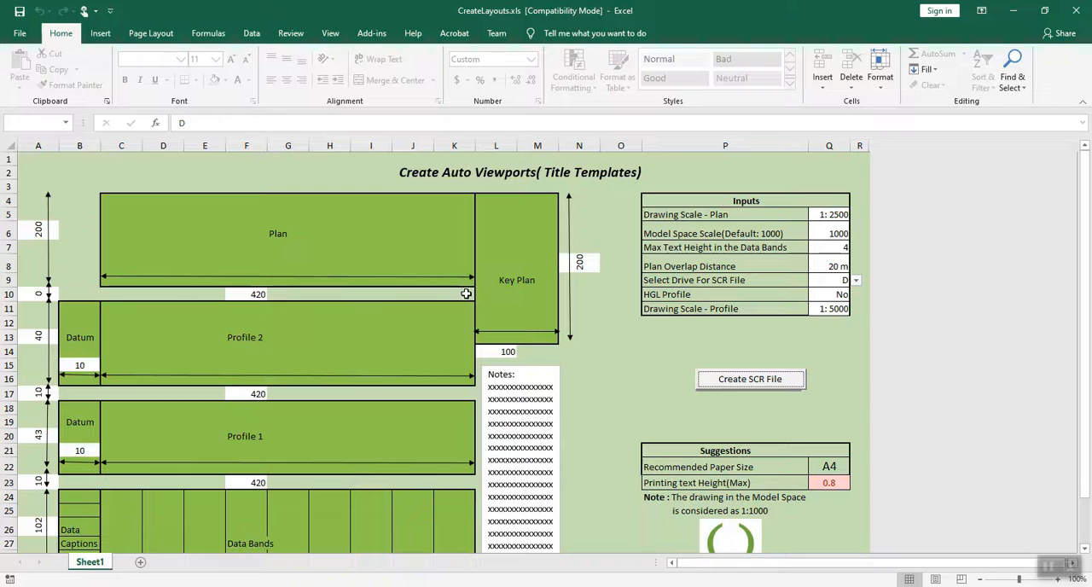
pyautogui.moveTo(515, 297)
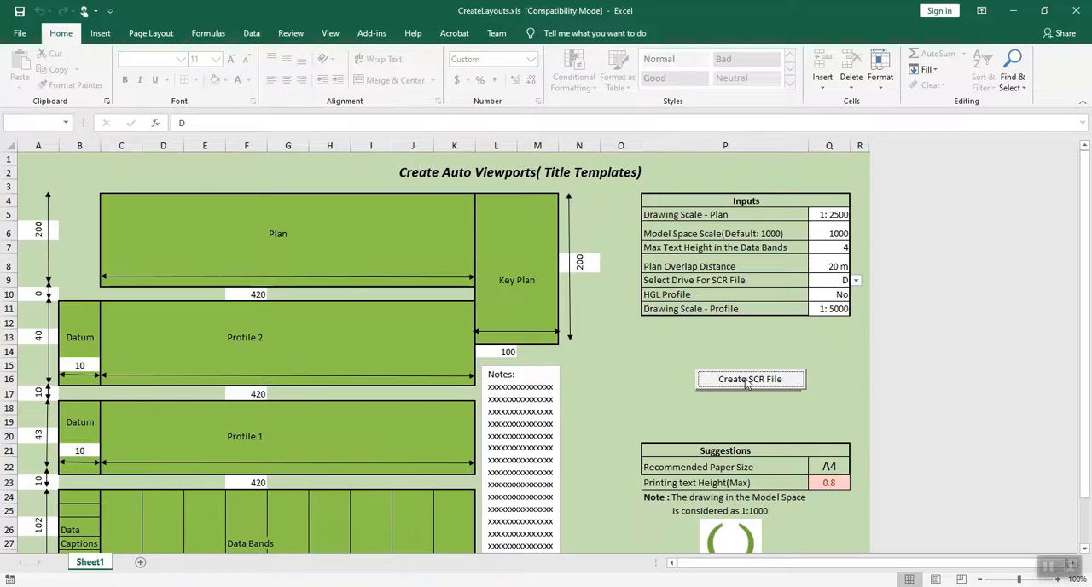
# - Create the SCR file from the A4 title template inputs in CreateLayouts.xls
pyautogui.click(751, 378)
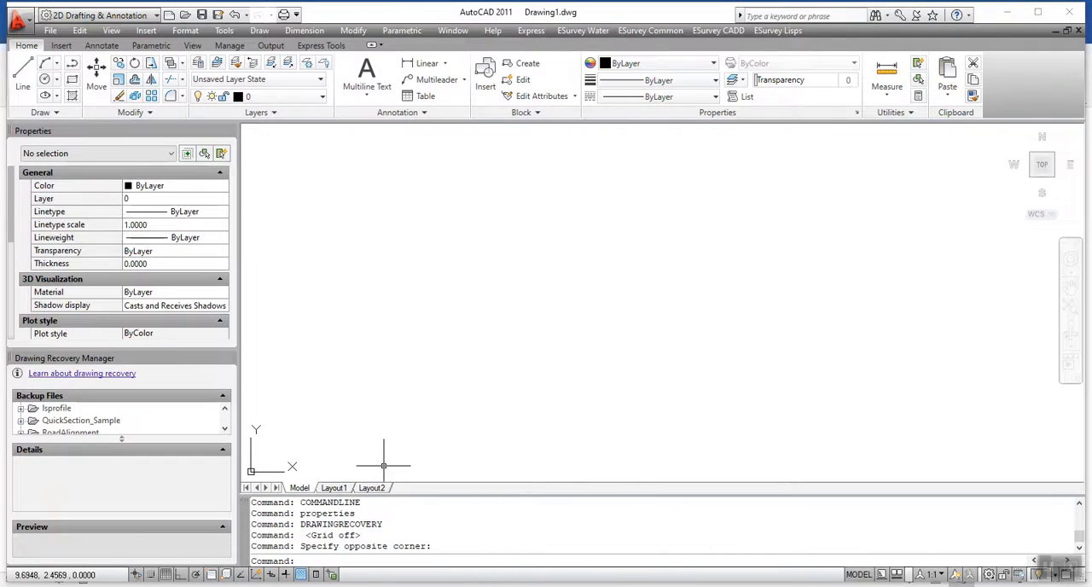
pyautogui.moveTo(368, 464)
pyautogui.write('scr')
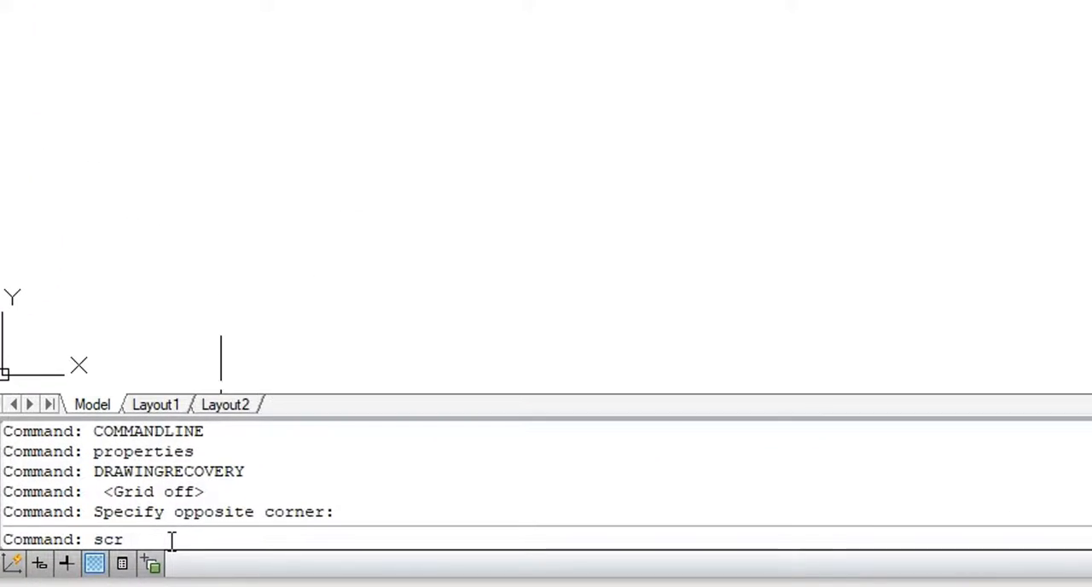
# - Run the generated script via SCR, adding the Base layout despite the missing Key_North block
pyautogui.press('Return')
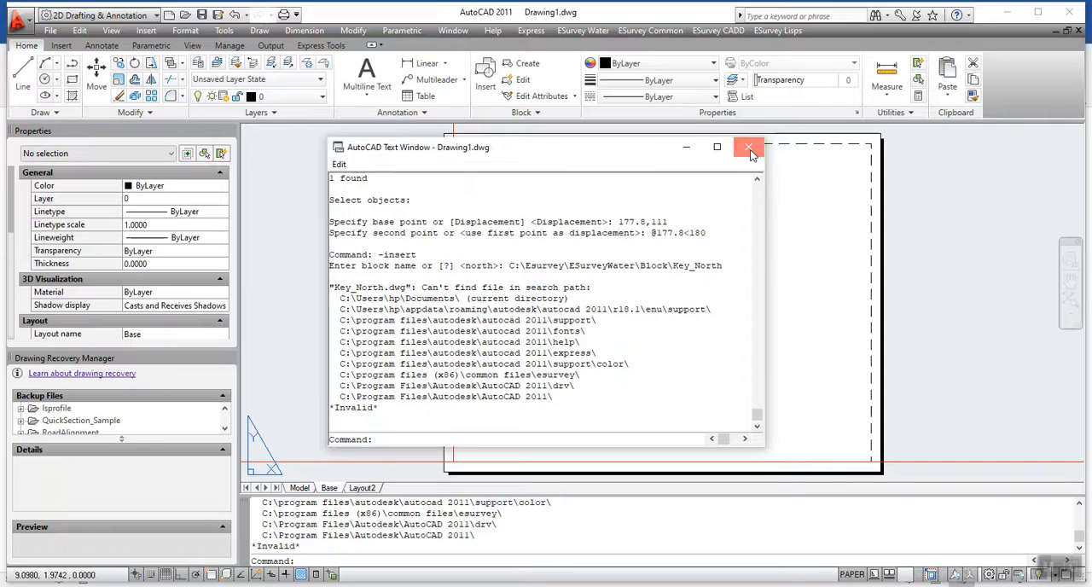
# - Dismiss the Text Window and view the Base layout's viewport frames and north arrow
pyautogui.click(749, 146)
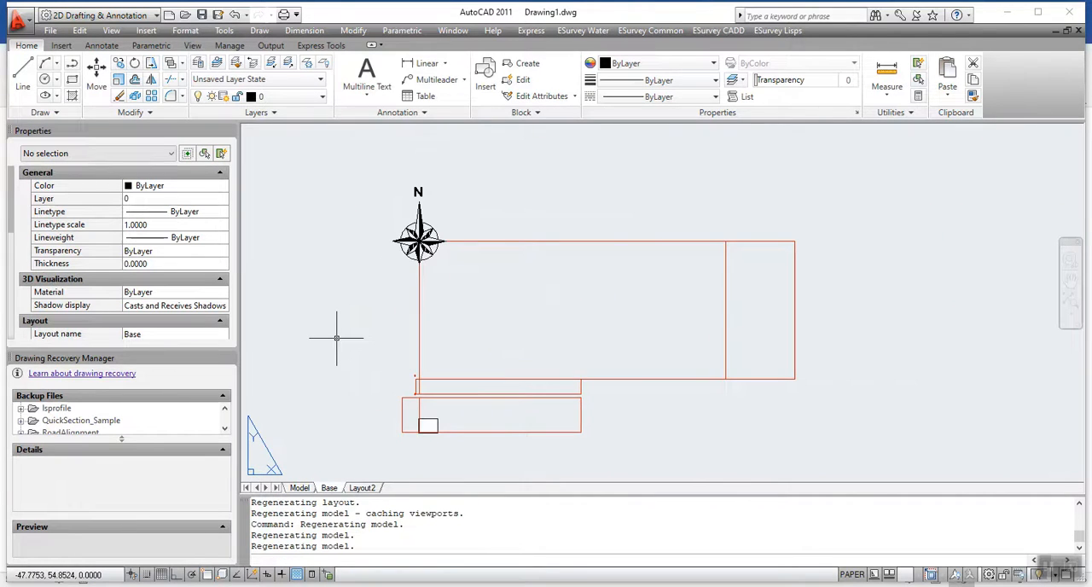
pyautogui.moveTo(530, 333)
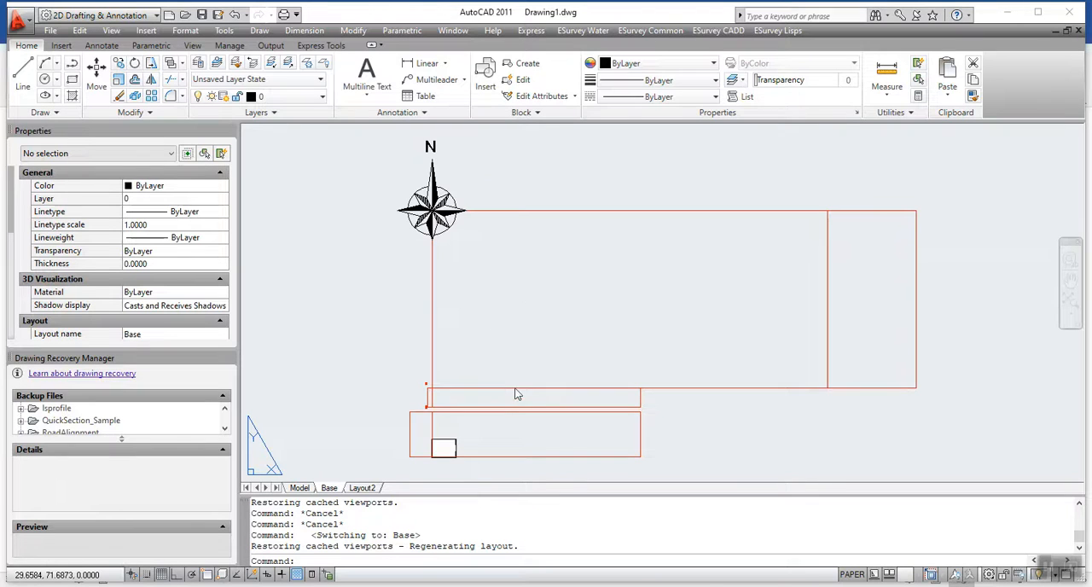
pyautogui.click(515, 392)
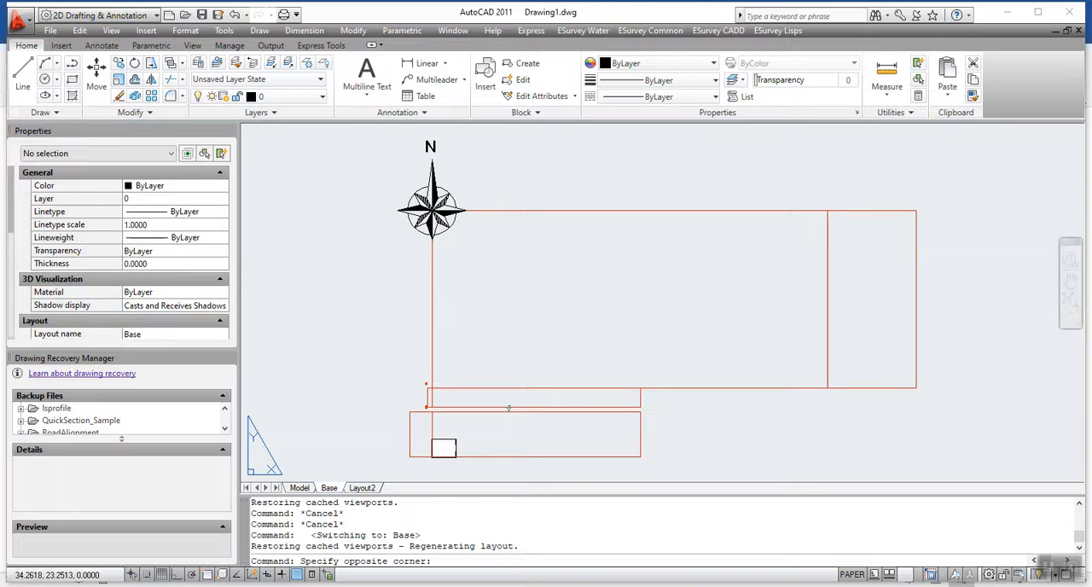
pyautogui.moveTo(508, 406)
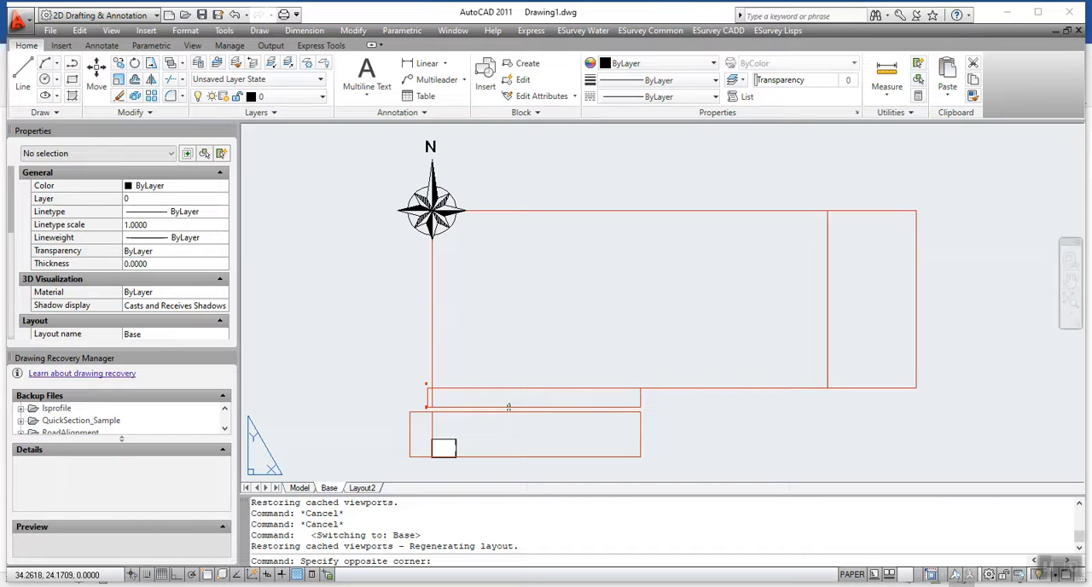